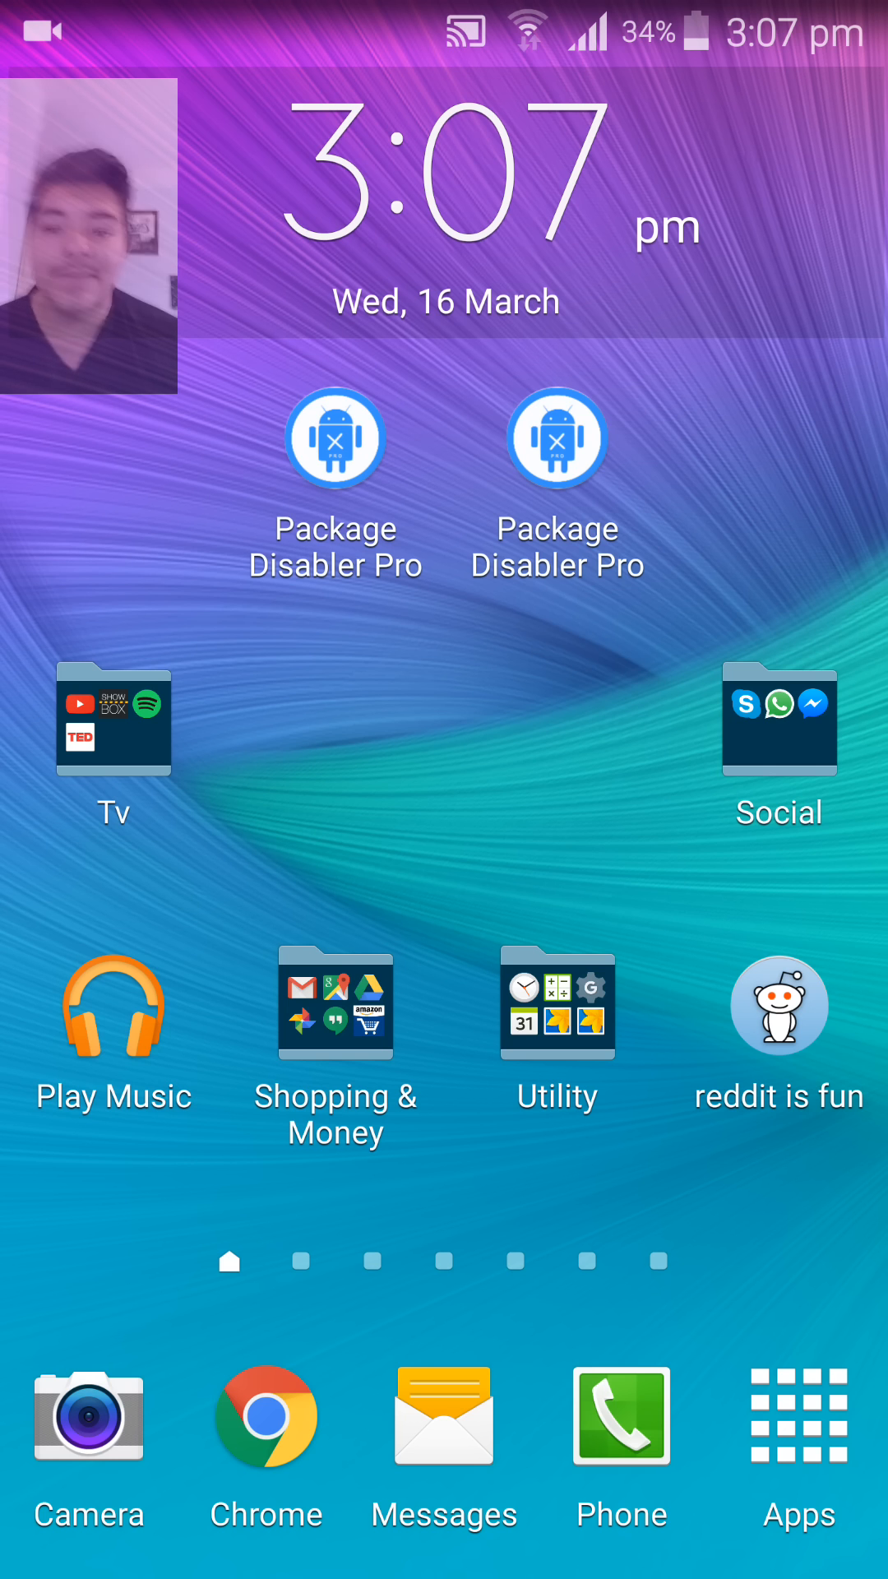
- Launch Package Disabler Pro from the home screen to reach its installed-package list
click(334, 438)
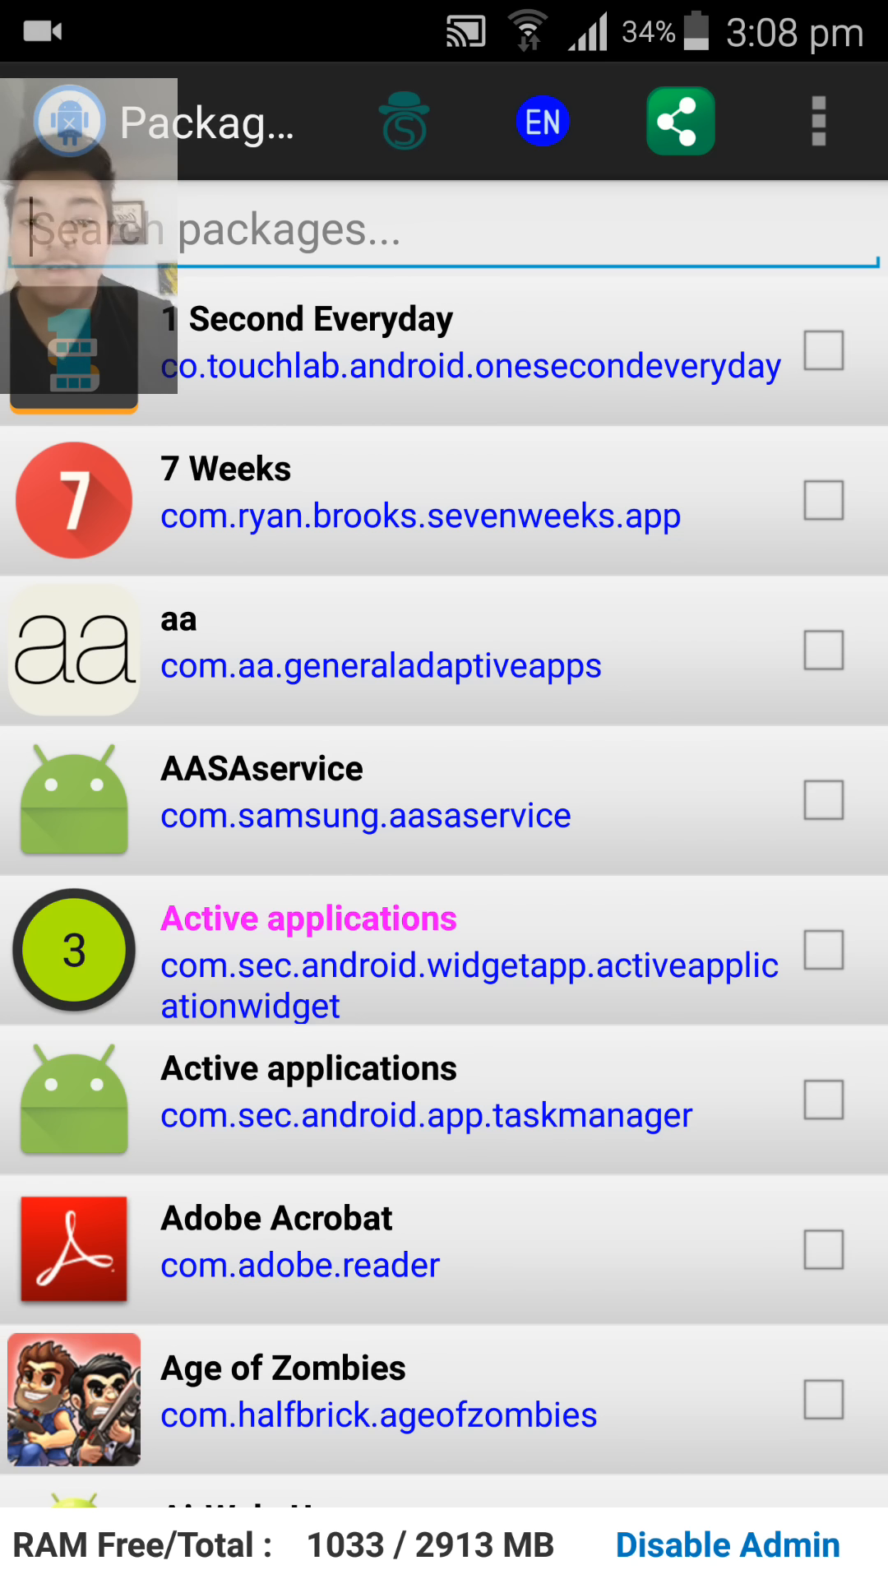
- Filter the package list to 'facebook', showing three checked Facebook packages and unchecked Messenger
click(443, 230)
text(facebook)
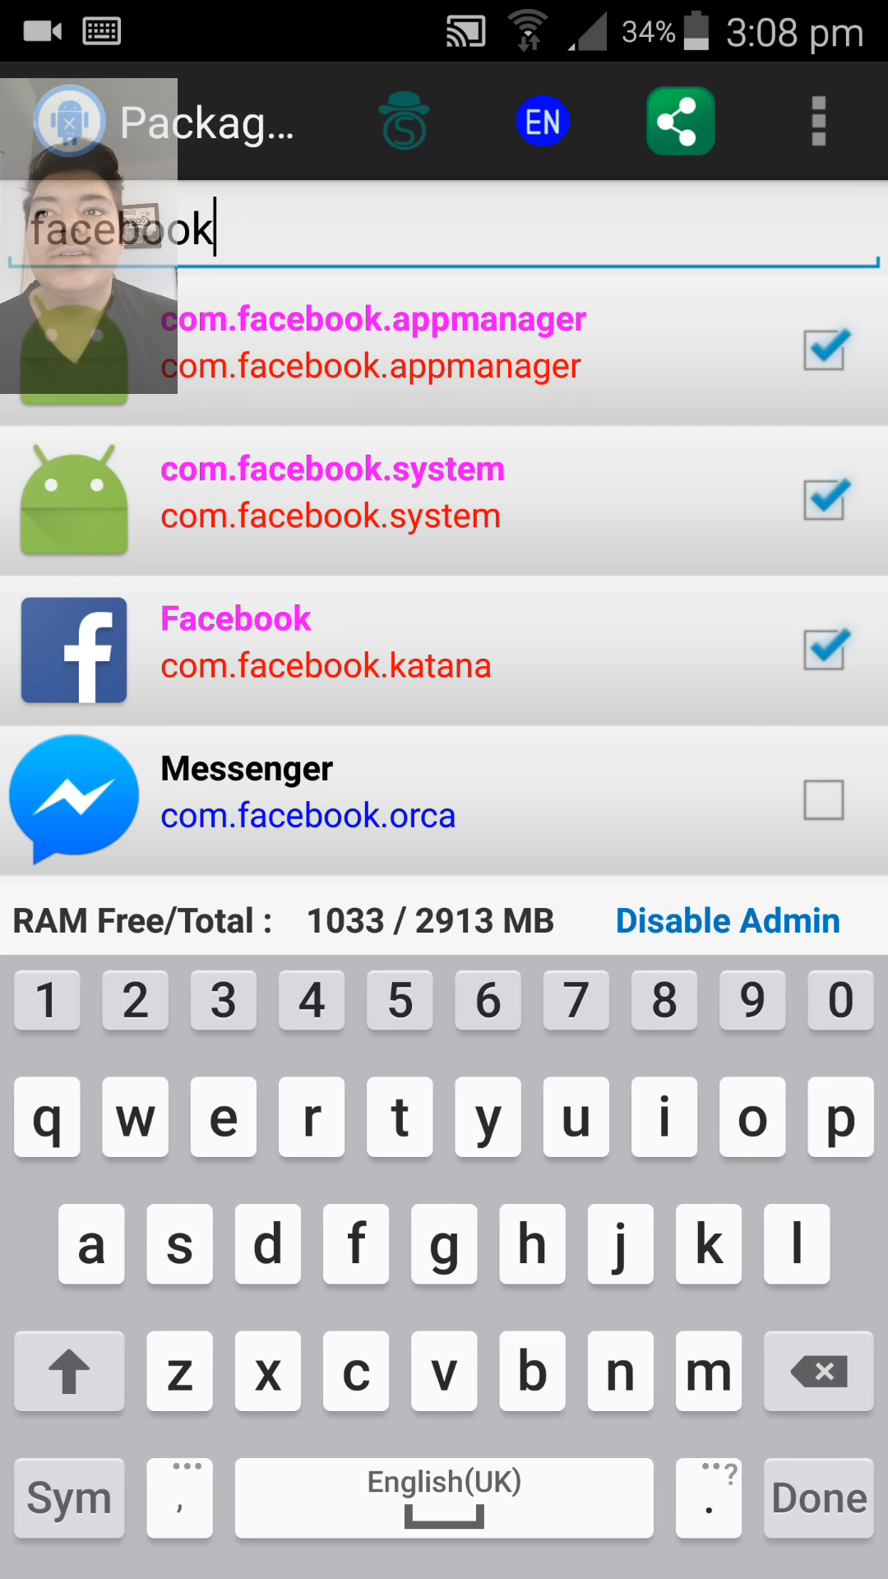
click(817, 122)
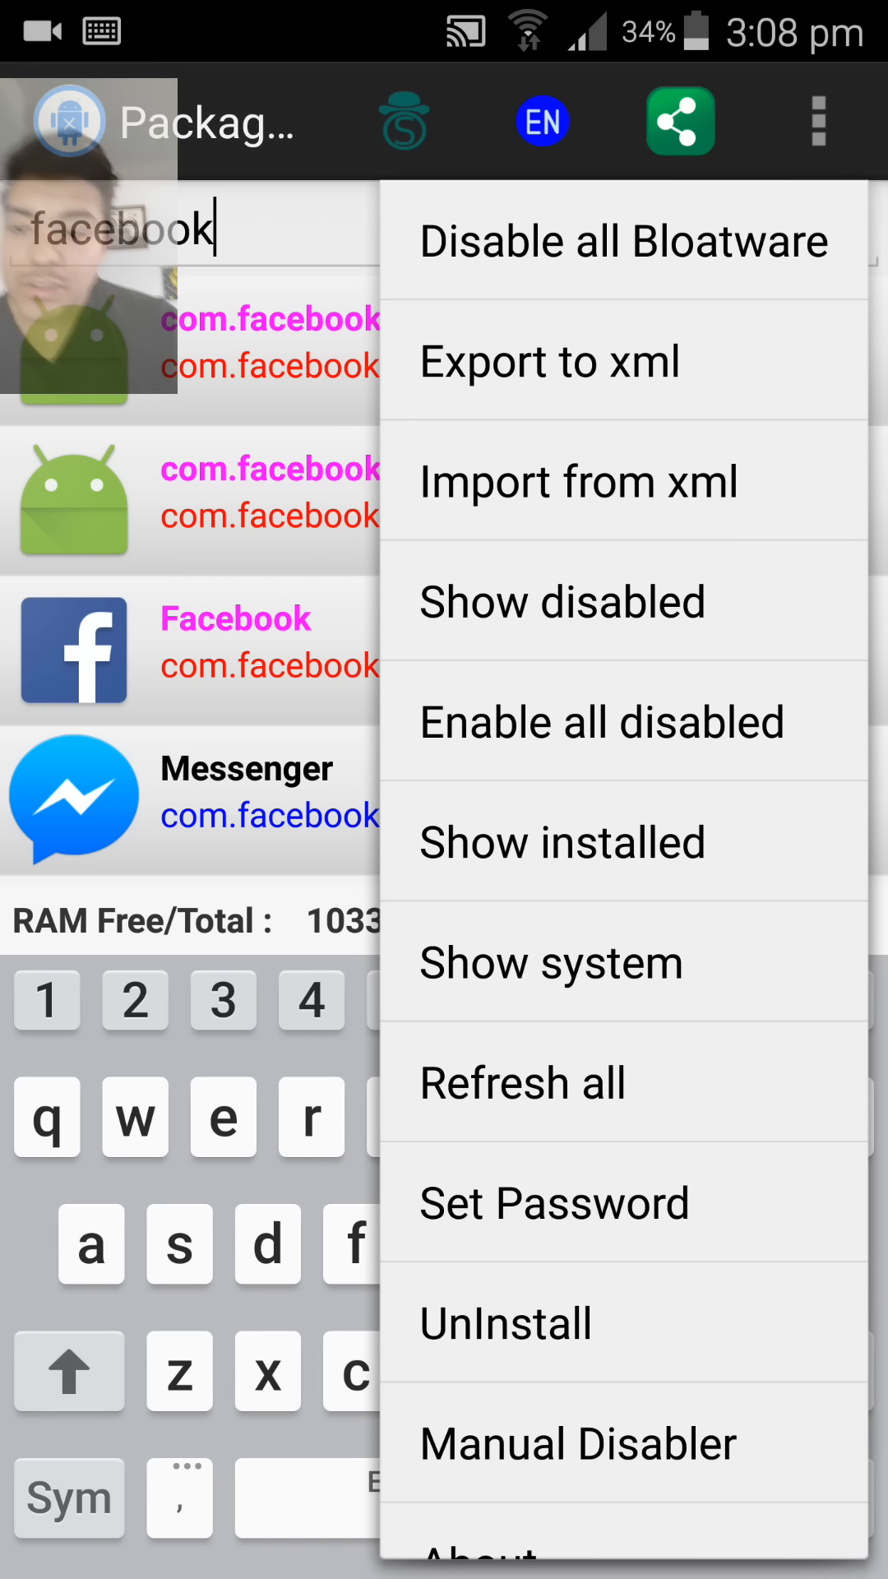
- Run Disable All Bloatware, confirm it, and dismiss its report of 0 packages disabled
click(624, 240)
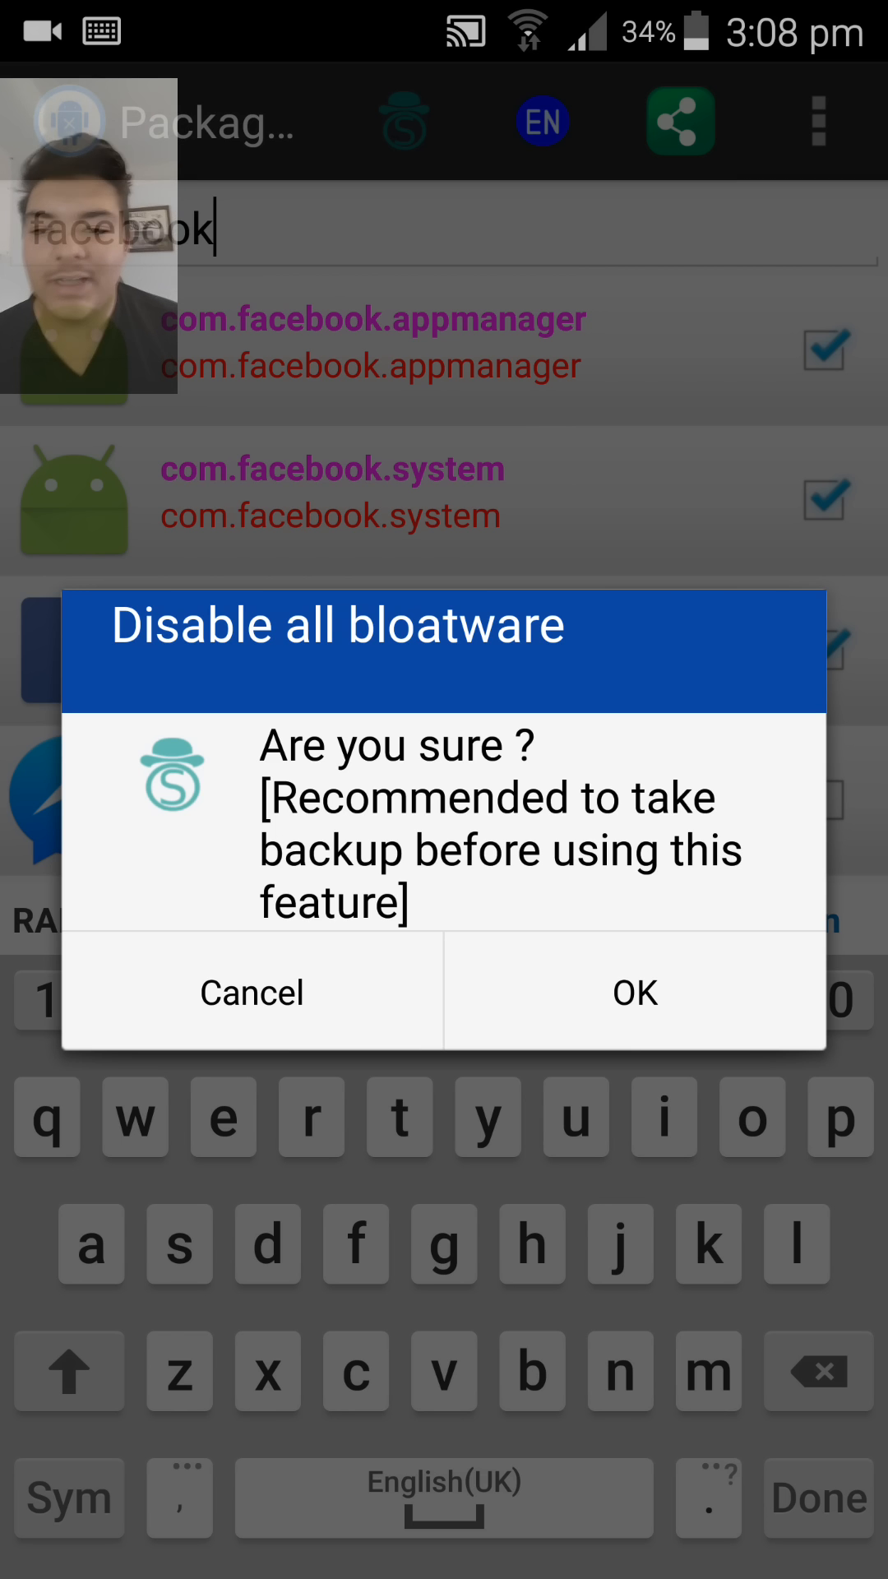
click(633, 992)
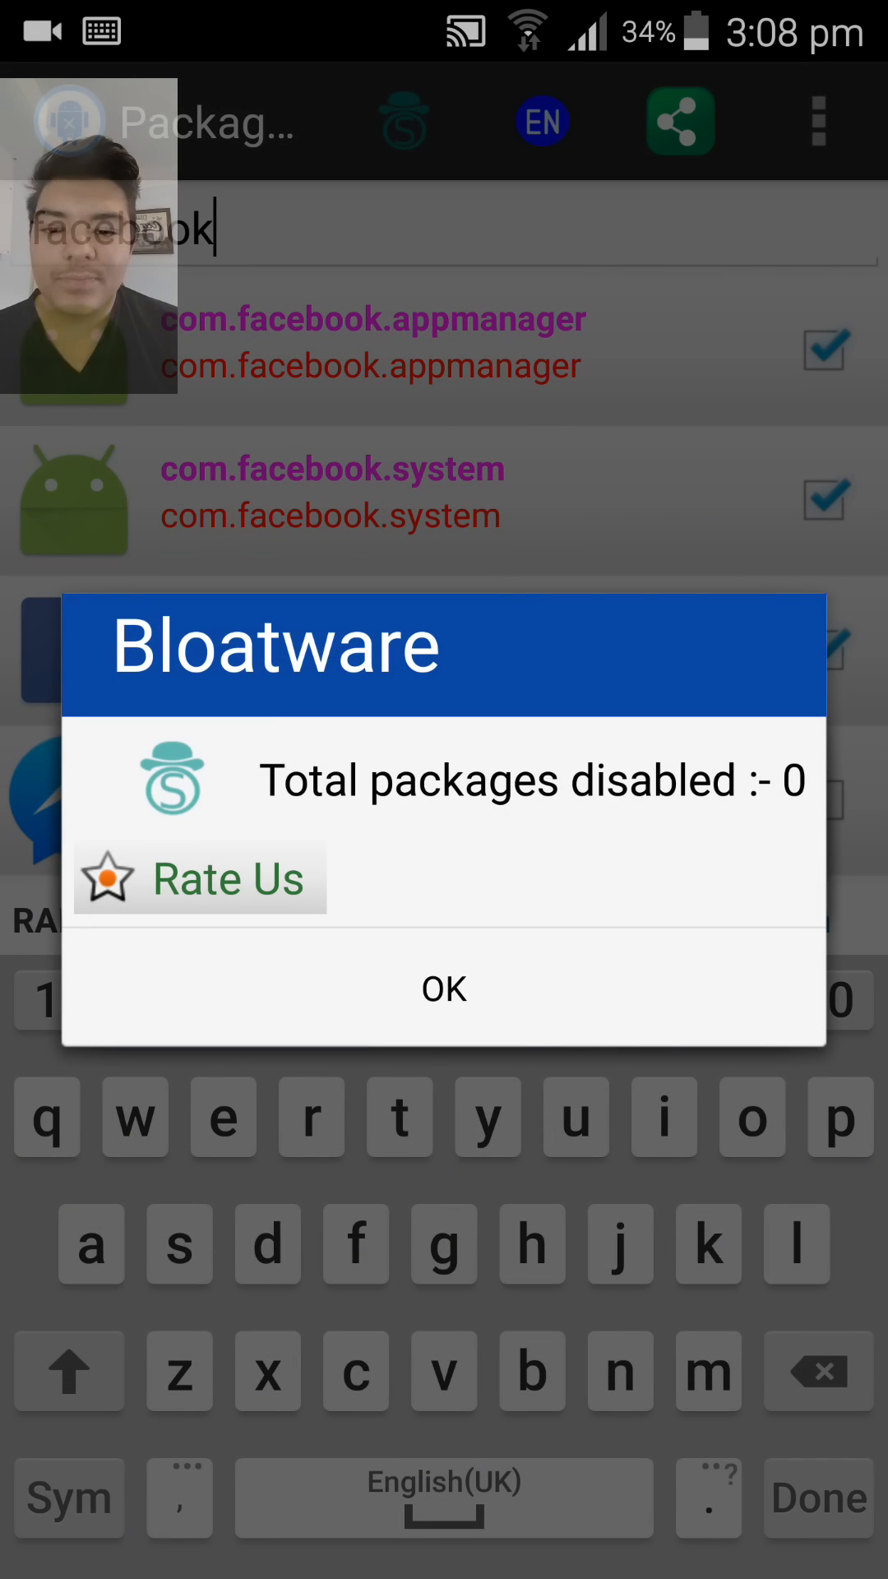
click(443, 988)
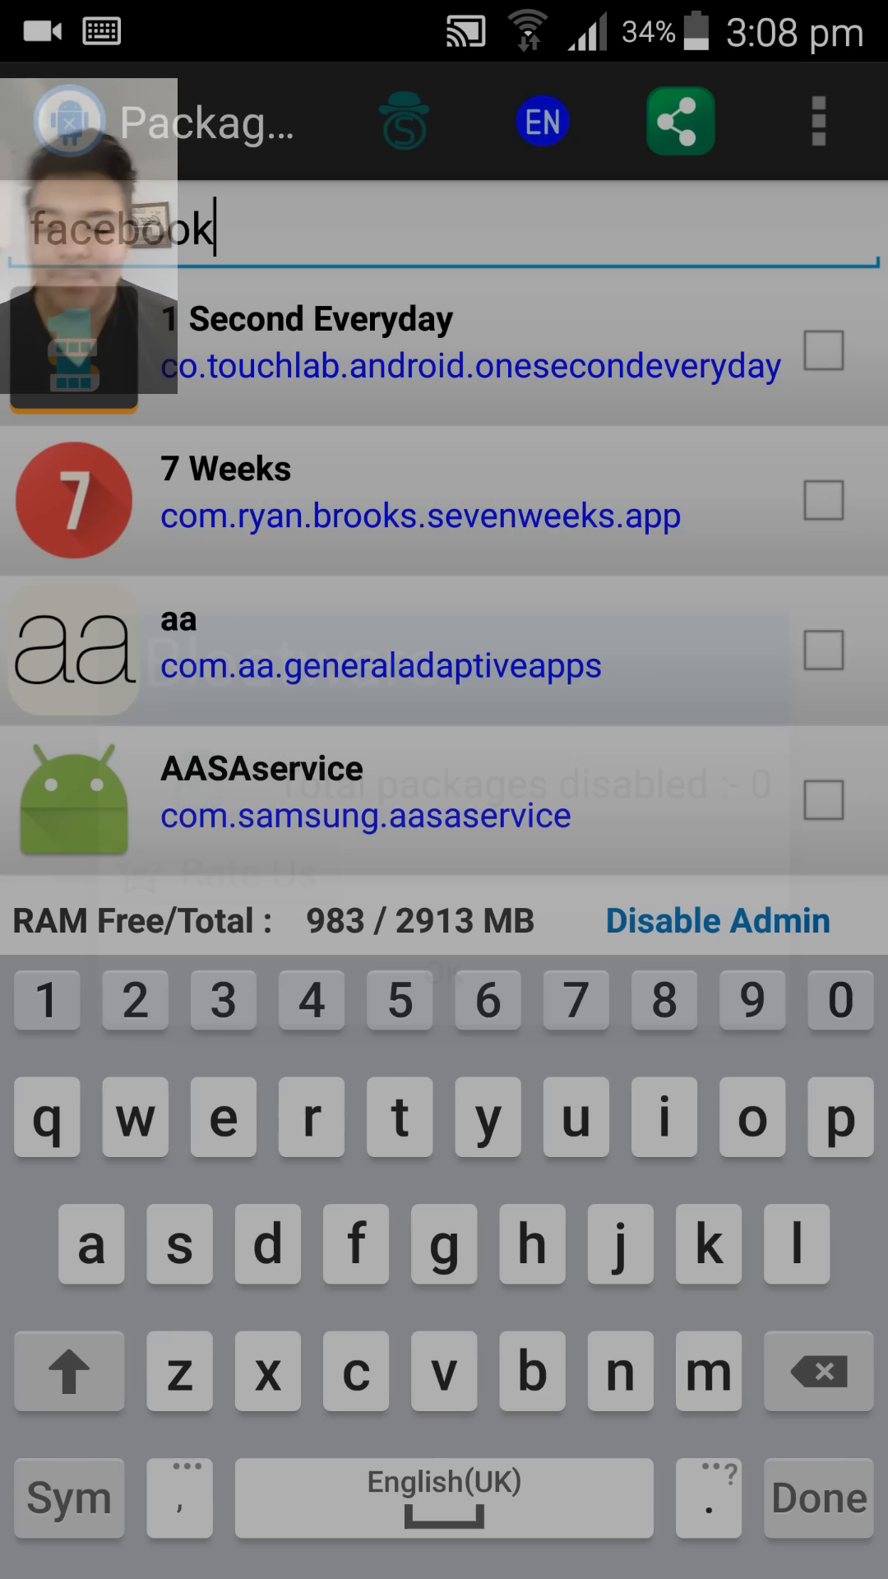
- Bring up the Manual Disabler dialog awaiting a full package name via the overflow menu
click(818, 120)
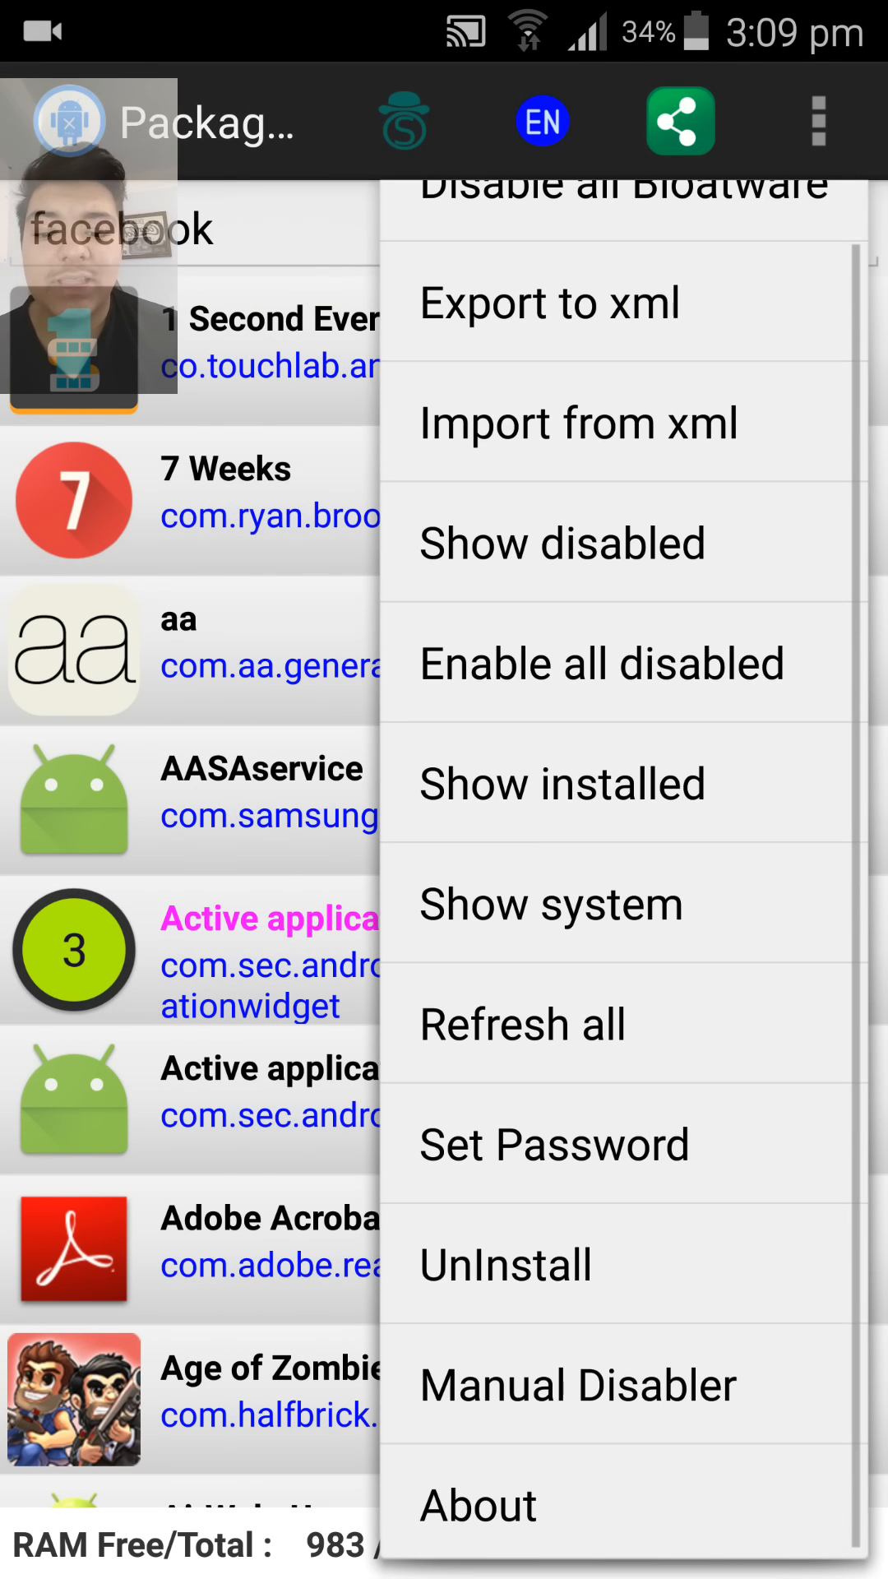
click(577, 1385)
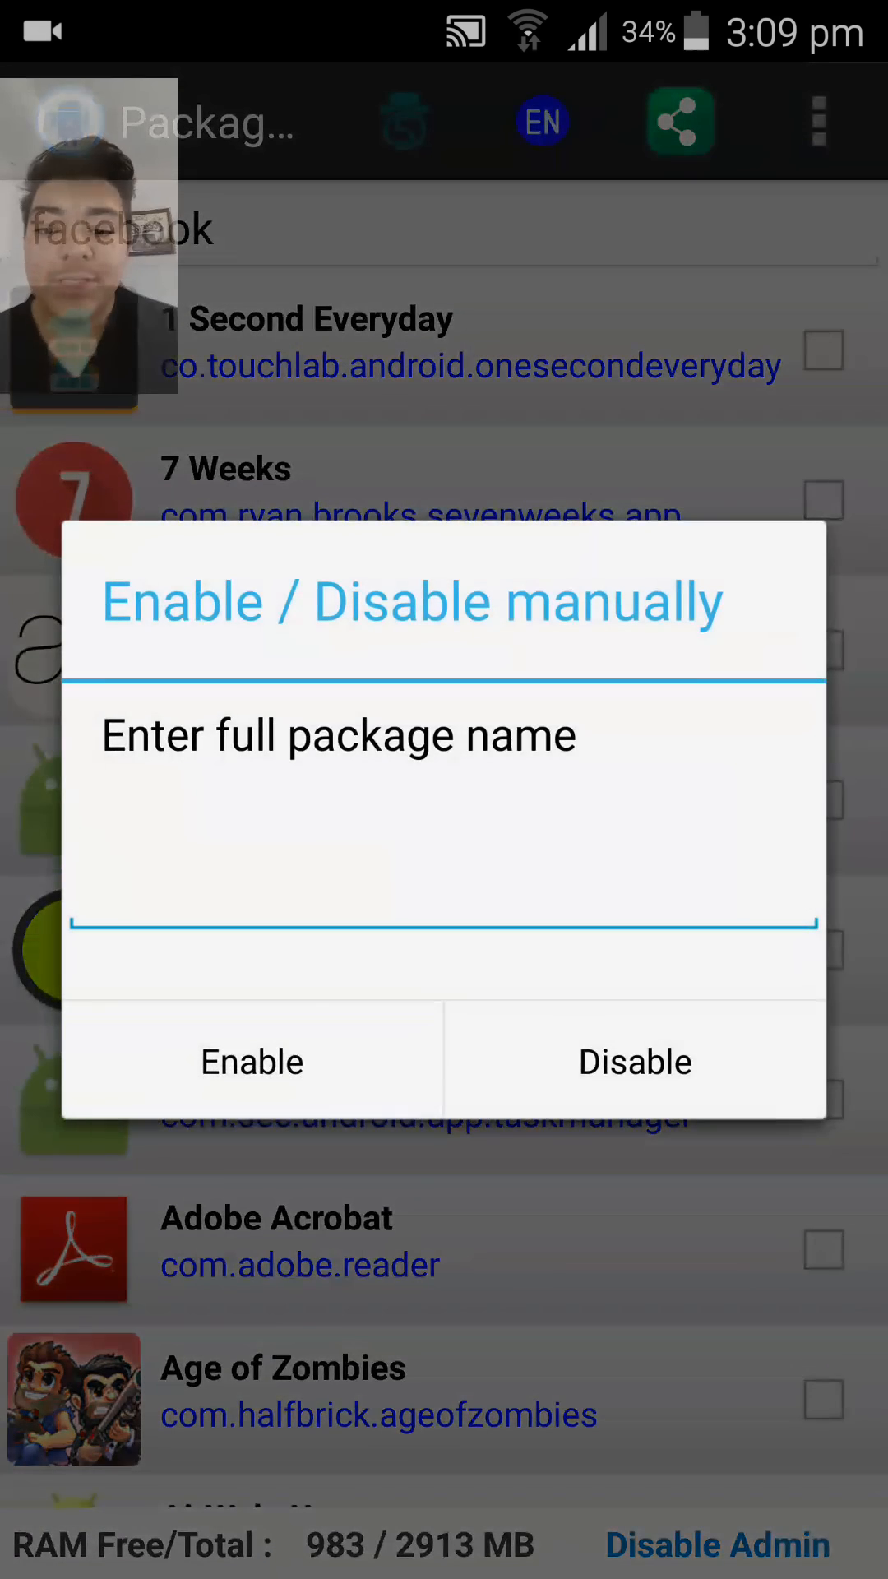